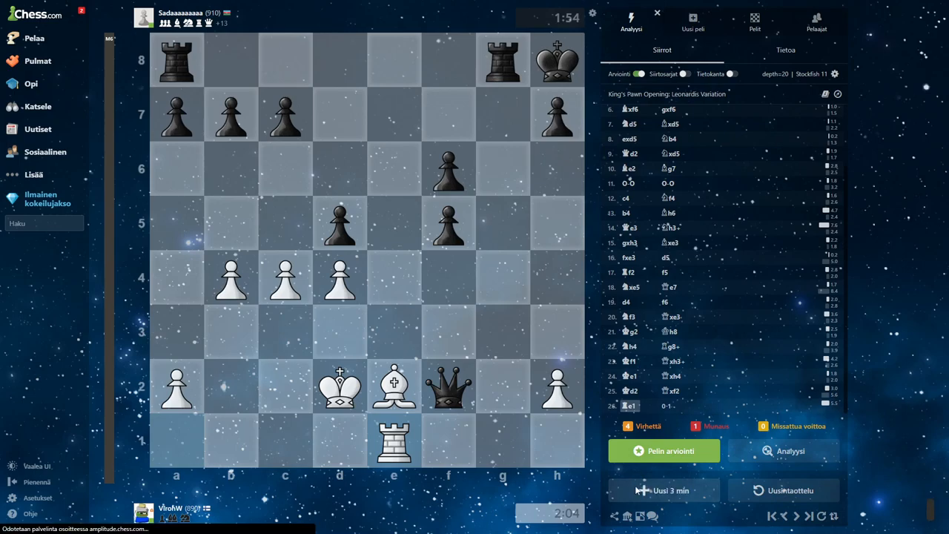
Start a new 3-minute game and play into a Scandinavian Defense.
{"action": "left_click", "coordinate": [661, 489]}
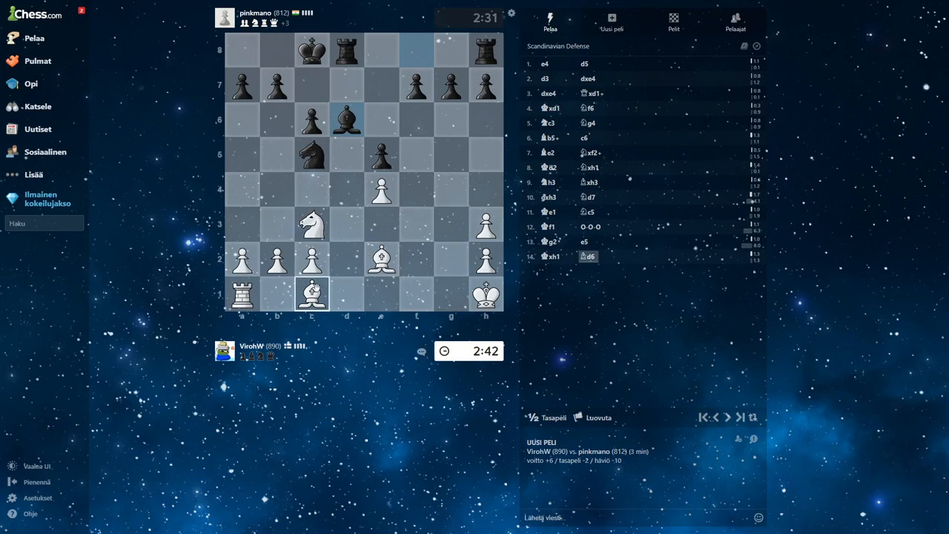
Develop the bishop and castle kingside as White while exchanging chat emojis.
{"action": "left_click_drag", "start_coordinate": [311, 293], "coordinate": [451, 153]}
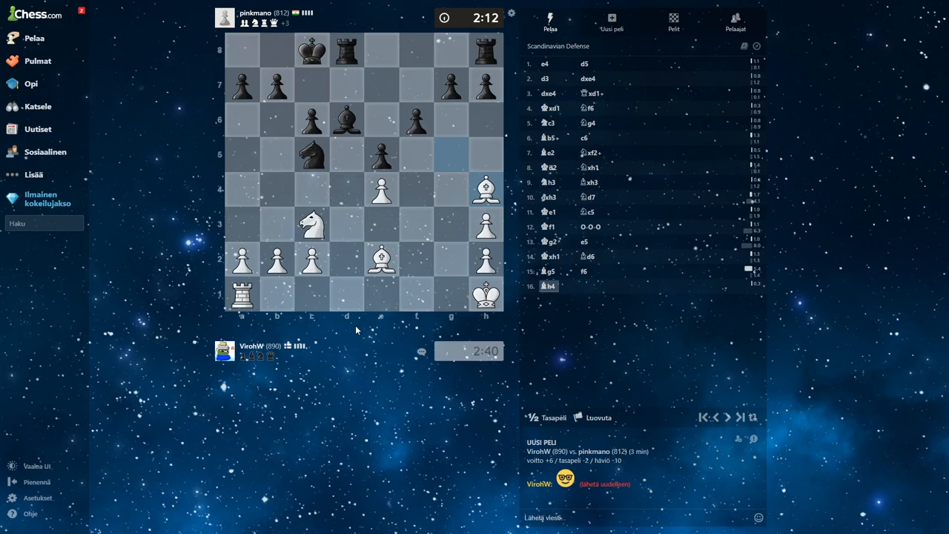
{"action": "left_click", "coordinate": [421, 352]}
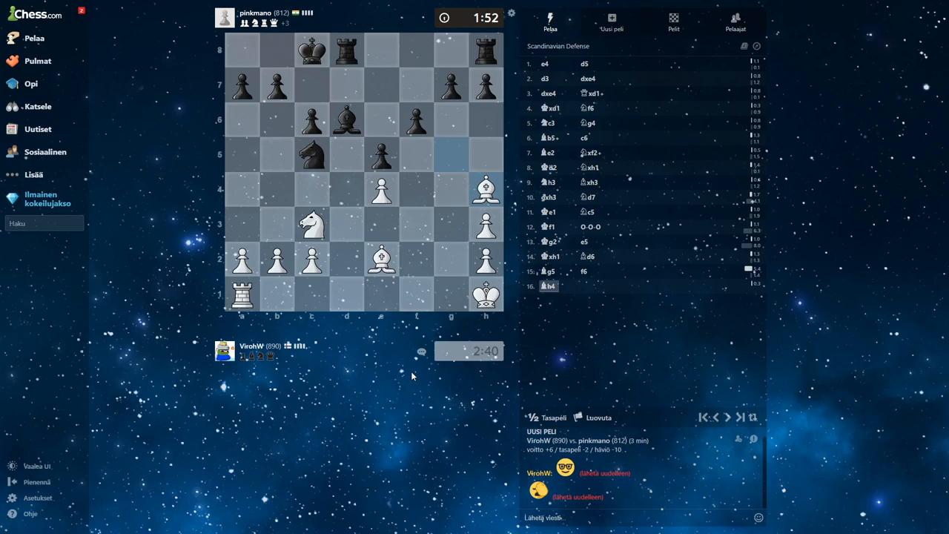
{"action": "mouse_move", "coordinate": [516, 320]}
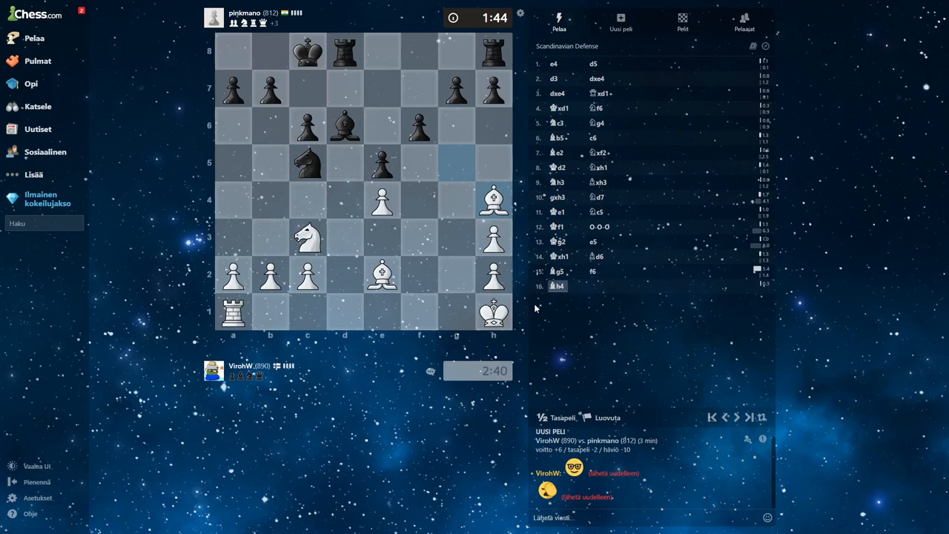
{"action": "mouse_move", "coordinate": [531, 312]}
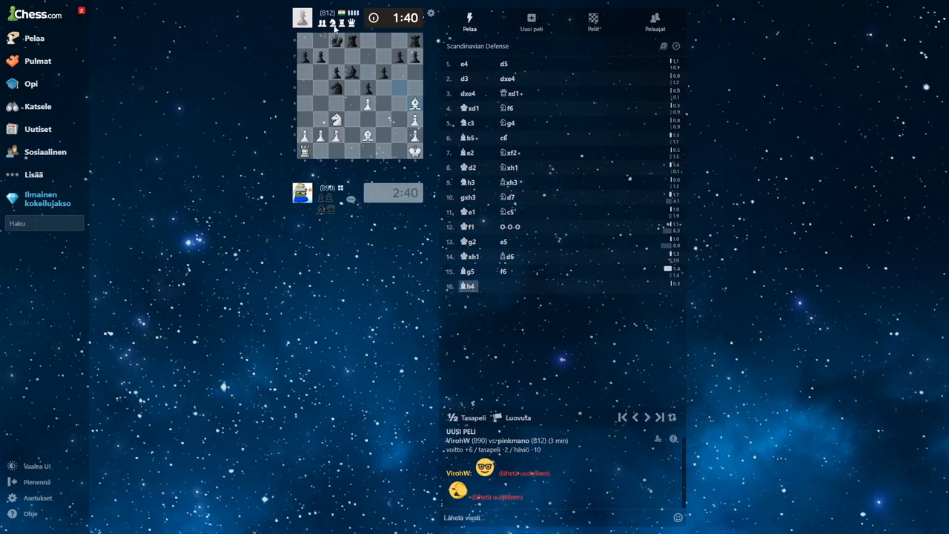
{"action": "mouse_move", "coordinate": [392, 289]}
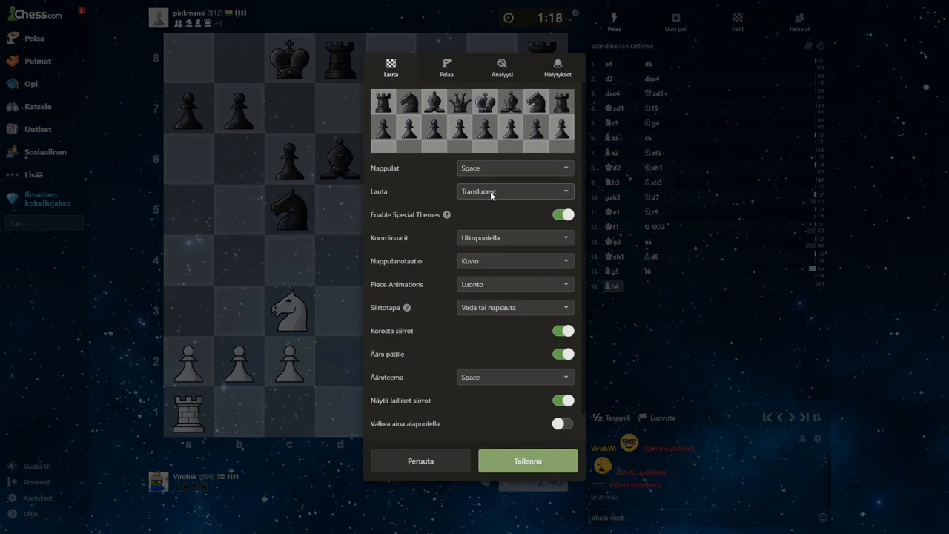
Browse the Marble, Tournament and Burled Wood board themes, settle on Blue and save.
{"action": "left_click", "coordinate": [515, 190]}
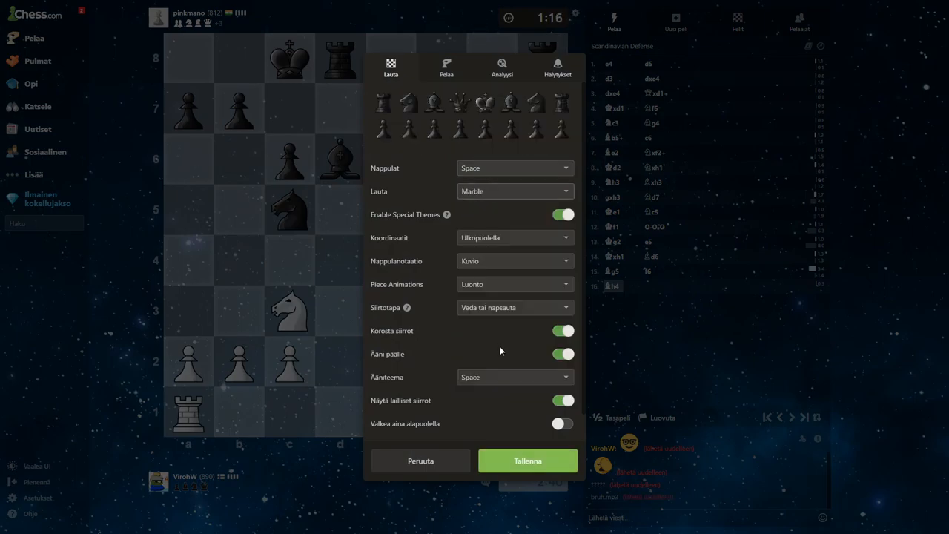
{"action": "left_click", "coordinate": [513, 190]}
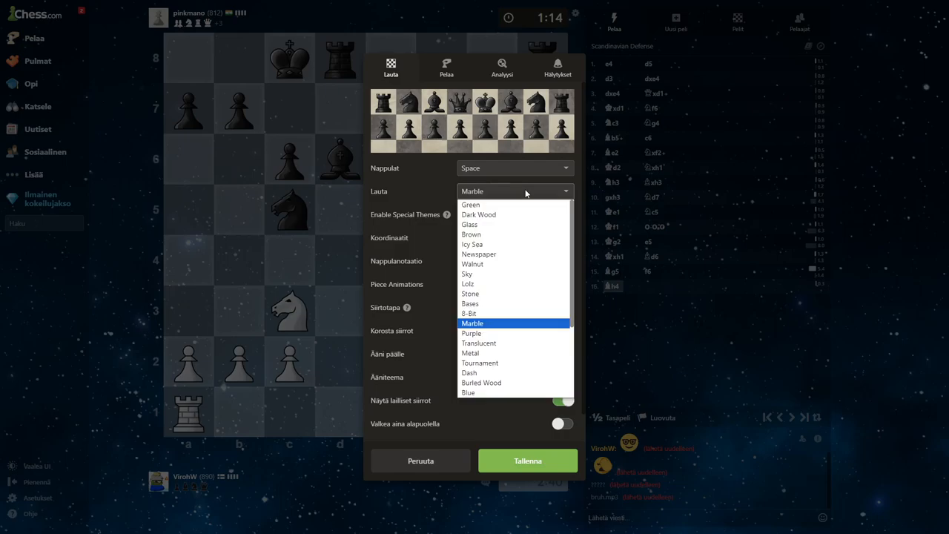
{"action": "left_click", "coordinate": [480, 362]}
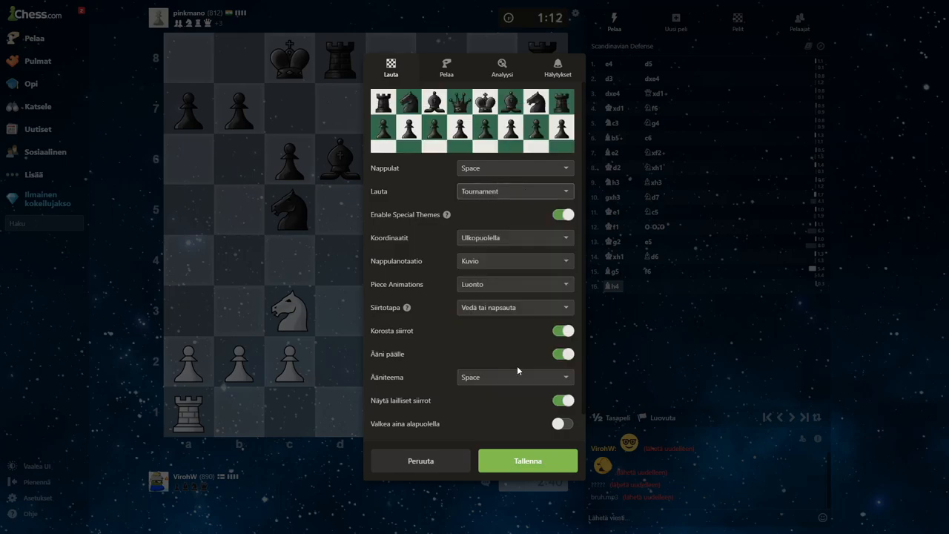
{"action": "left_click", "coordinate": [515, 190]}
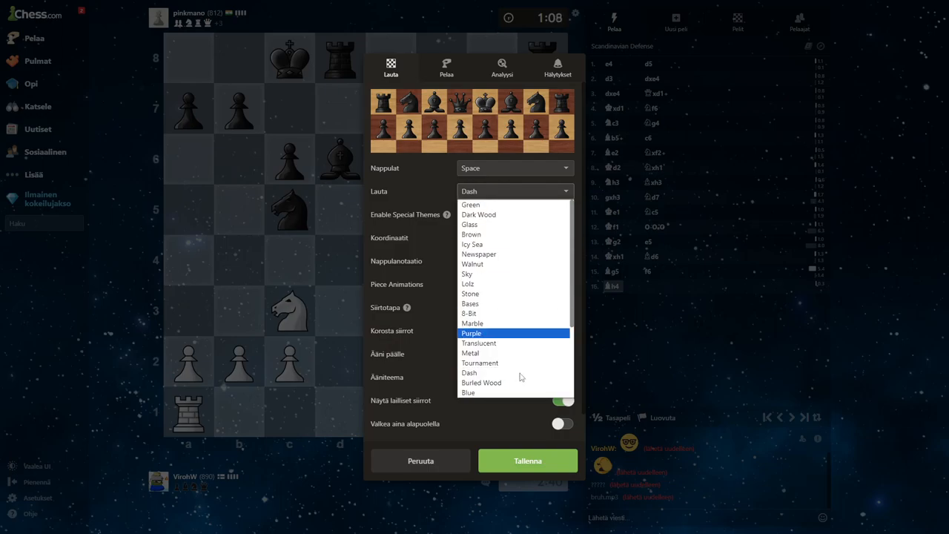
{"action": "left_click", "coordinate": [481, 383]}
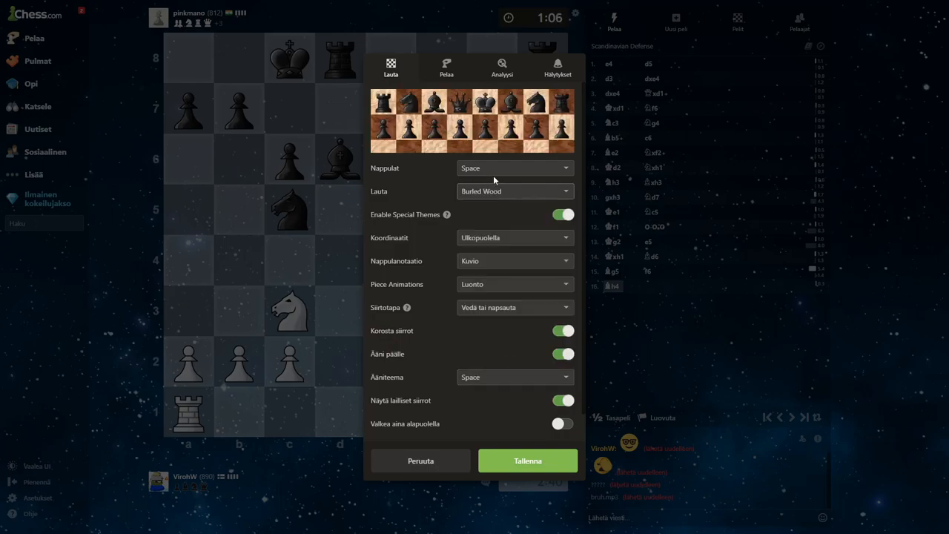
{"action": "left_click", "coordinate": [515, 191]}
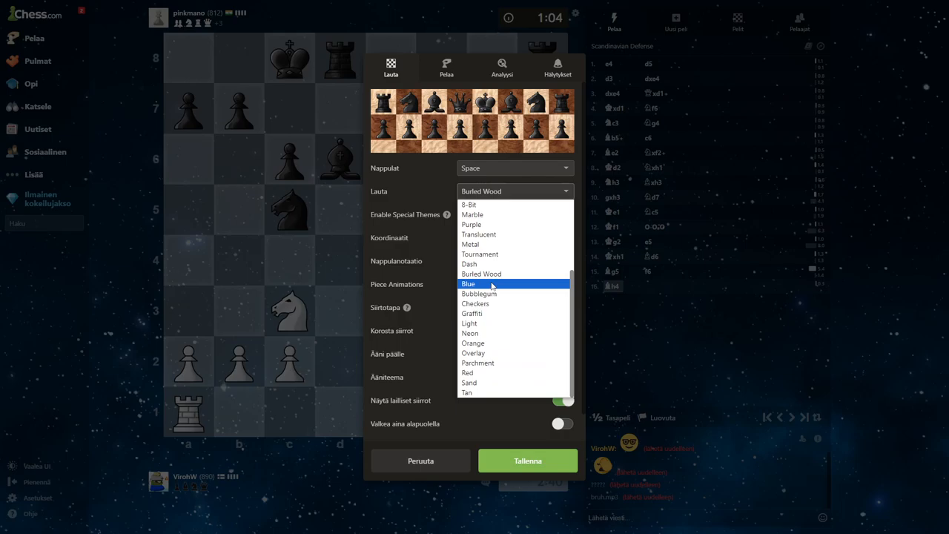
{"action": "left_click", "coordinate": [468, 283]}
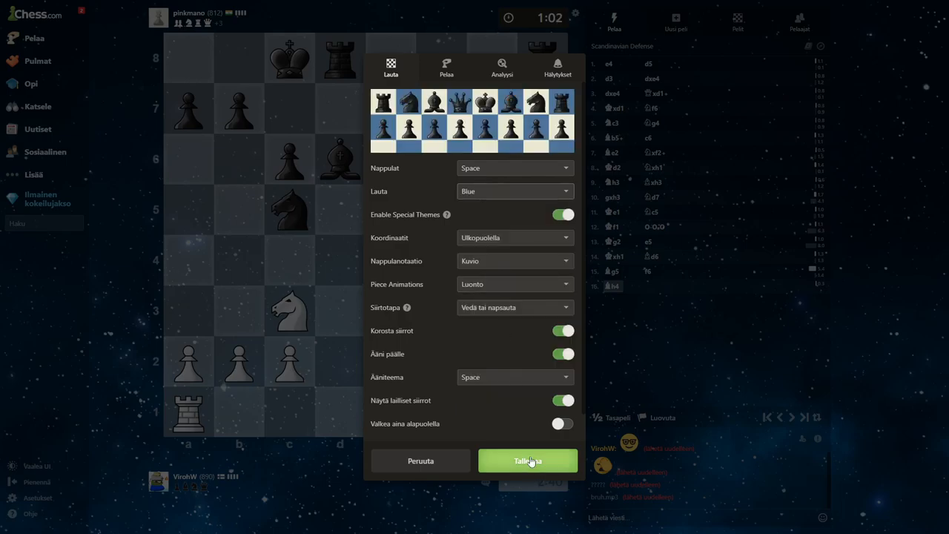
{"action": "left_click", "coordinate": [528, 460]}
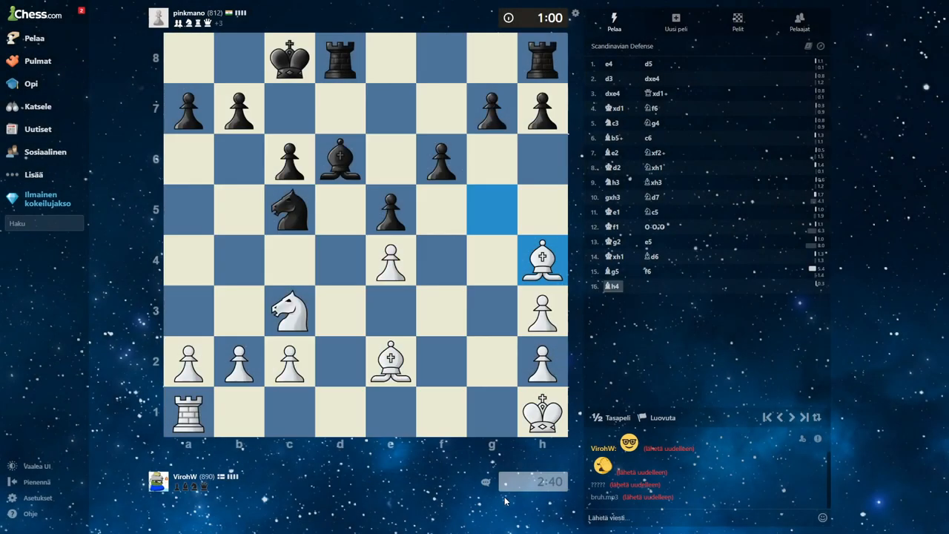